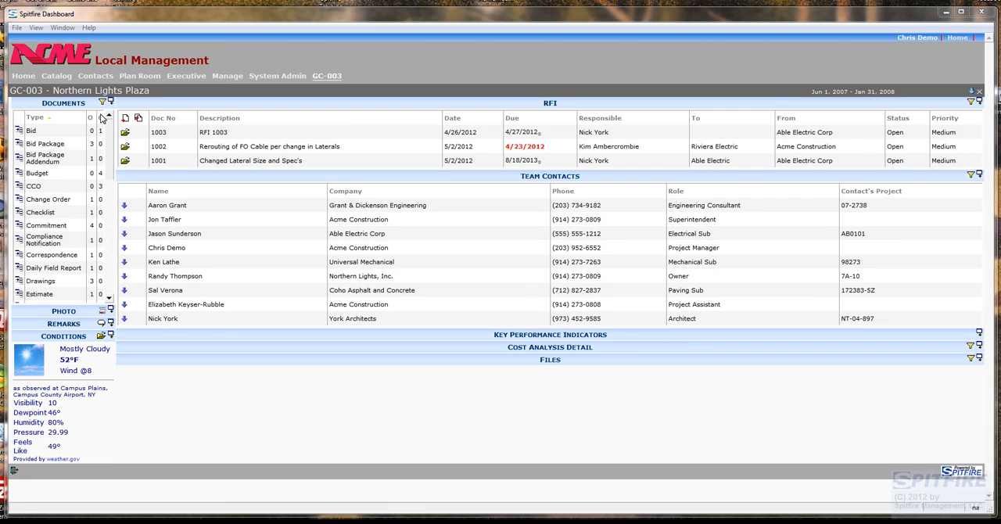
mouse_move(137, 119)
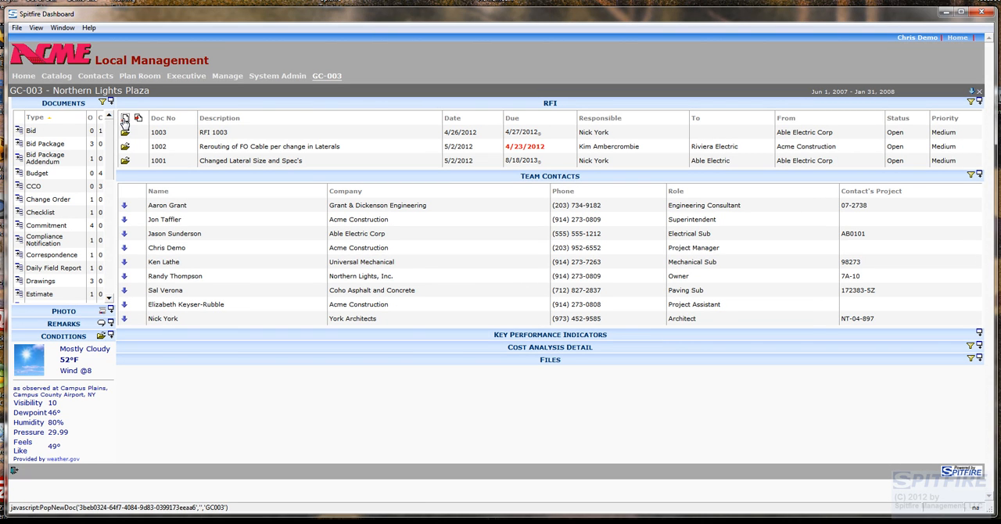
Create a new RFI, numbered 1004, from the GC-003 dashboard's RFI panel.
click(138, 119)
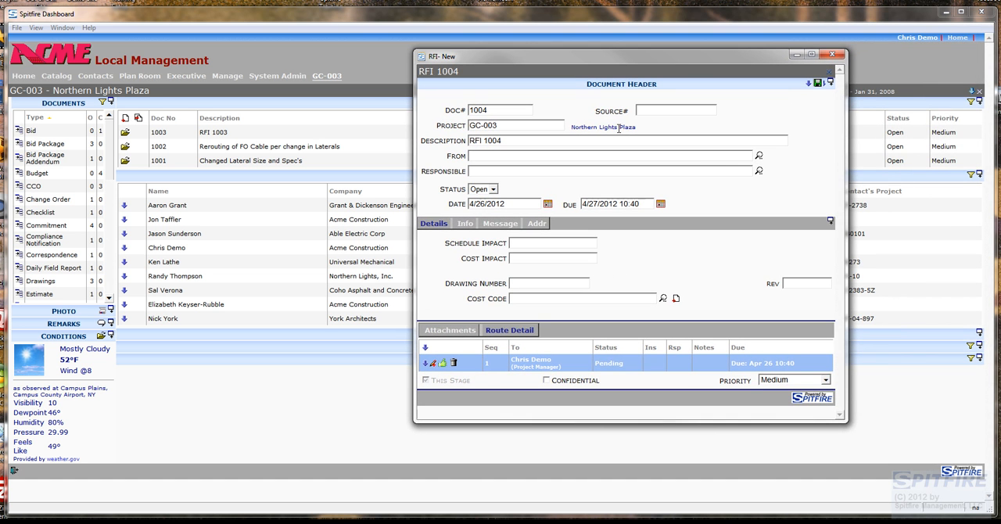
click(757, 157)
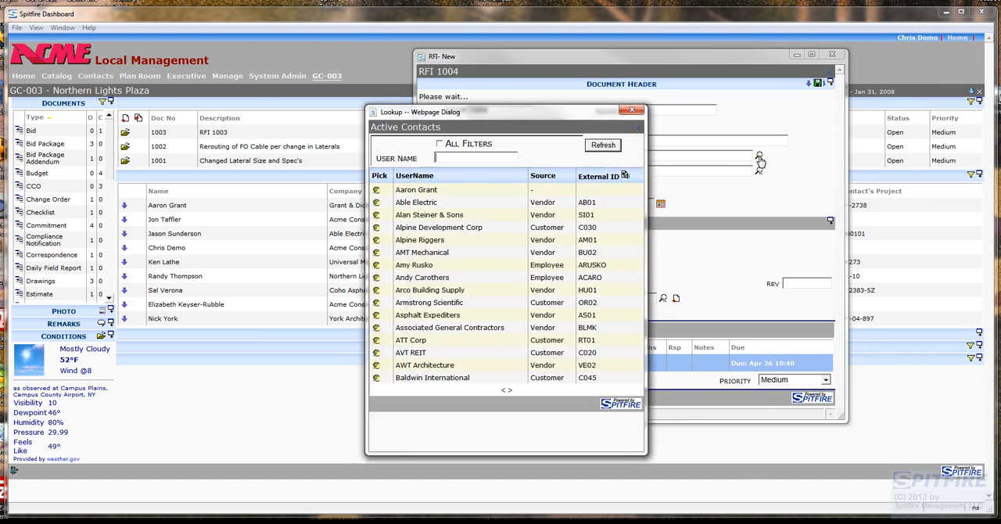
text(Jason Sunderson)
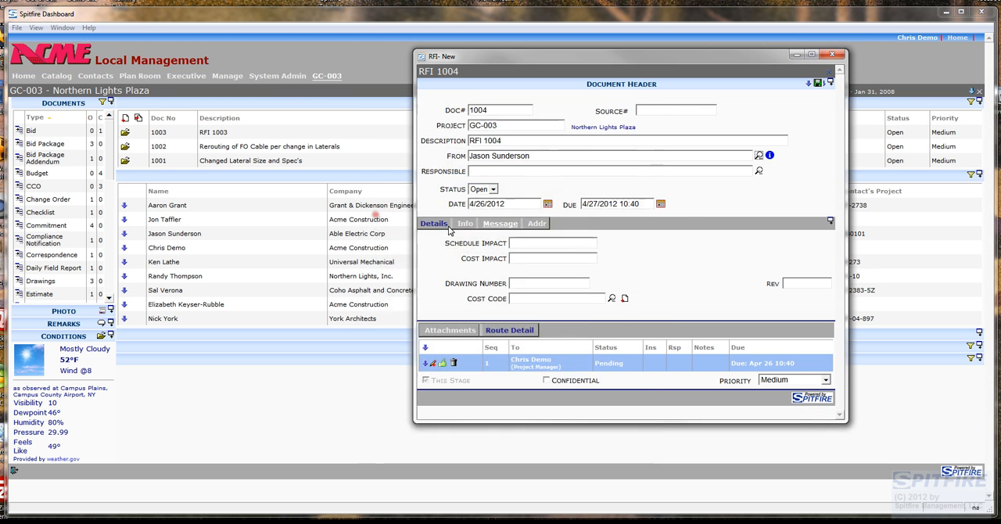
click(757, 155)
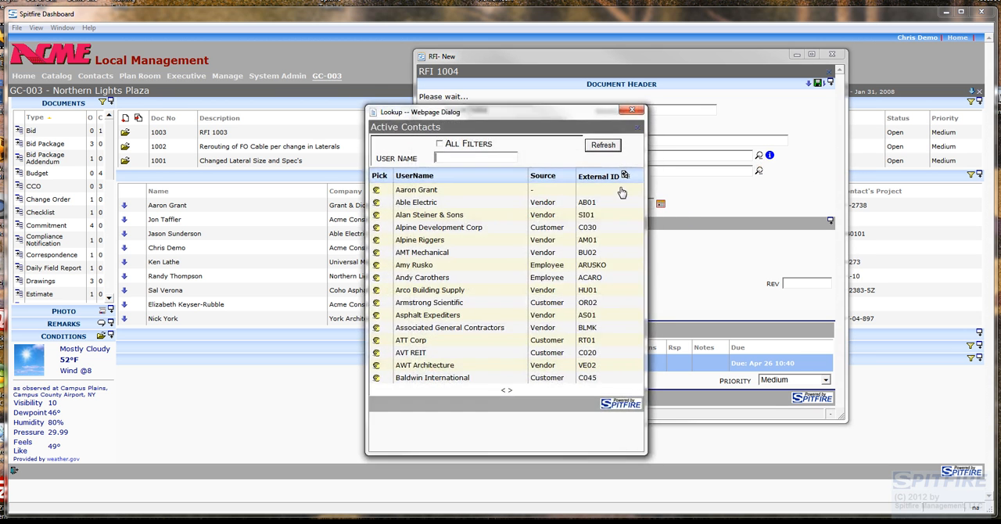
text(N)
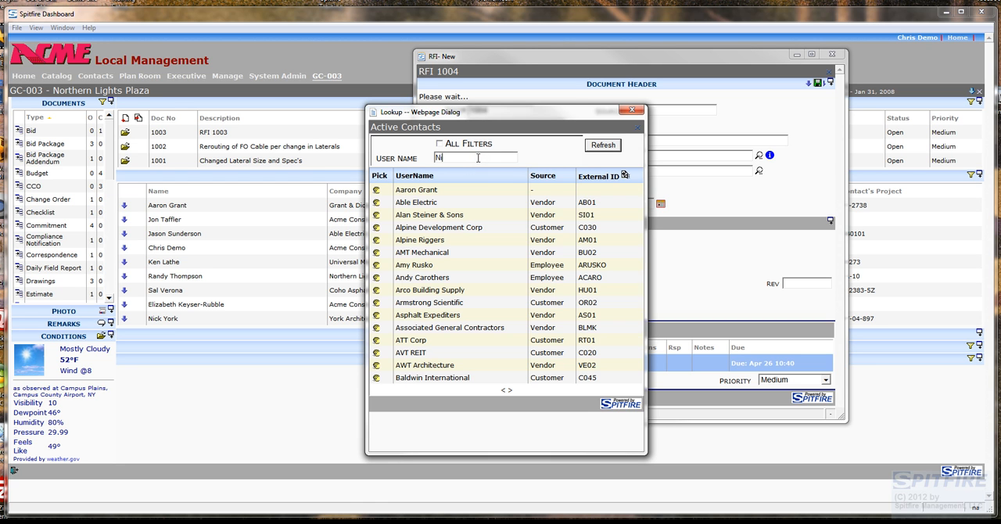
text(i)
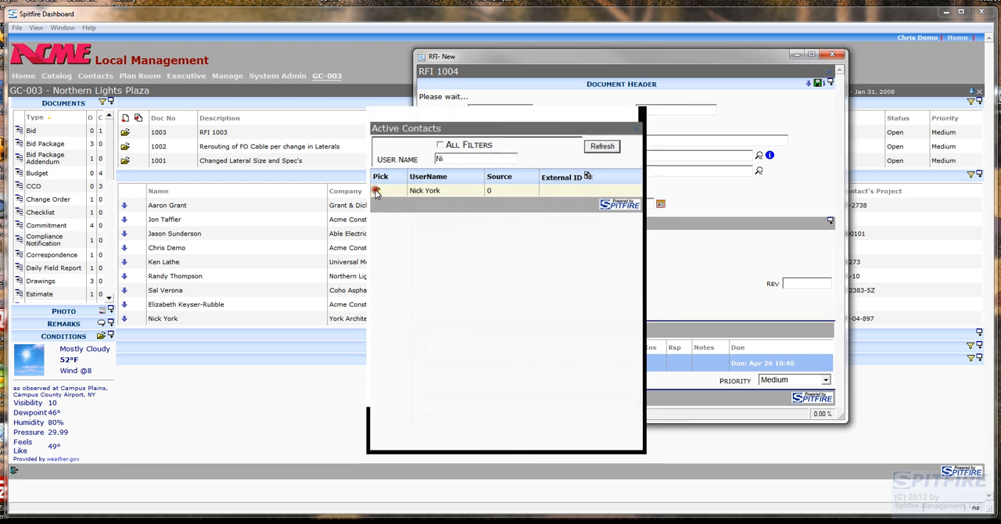
click(375, 191)
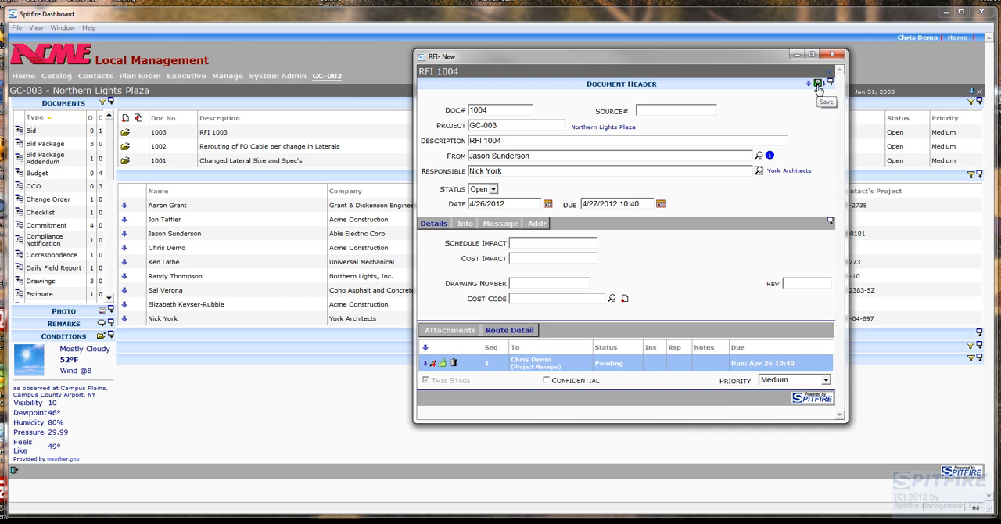
click(817, 82)
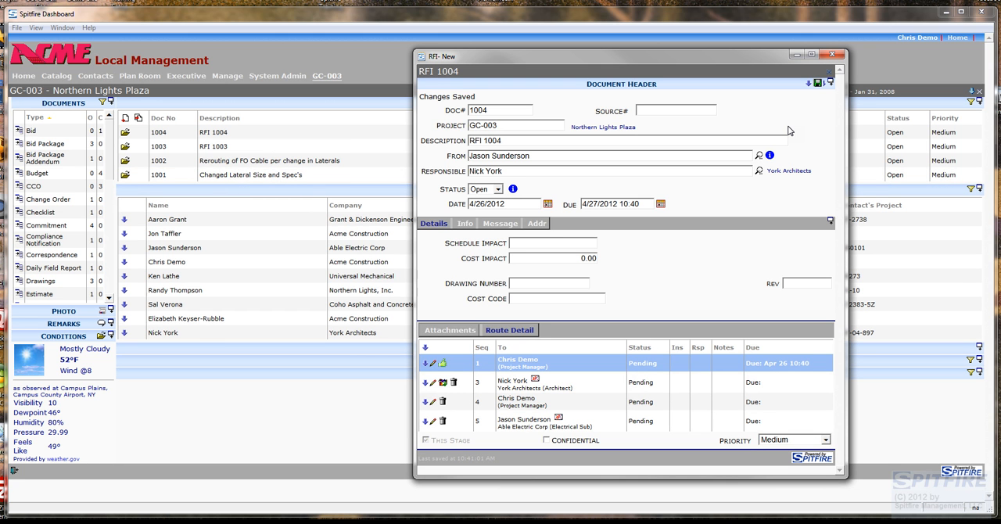
mouse_move(569, 438)
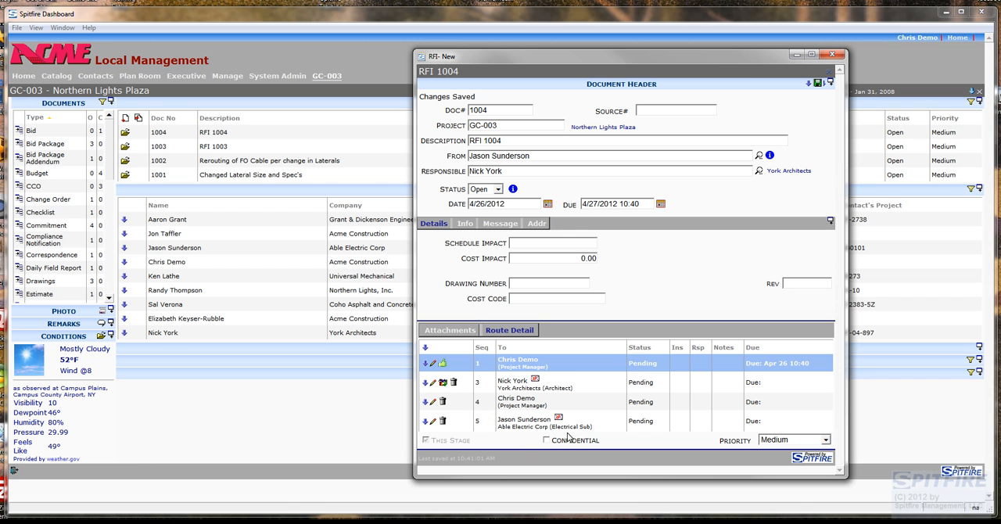
mouse_move(582, 349)
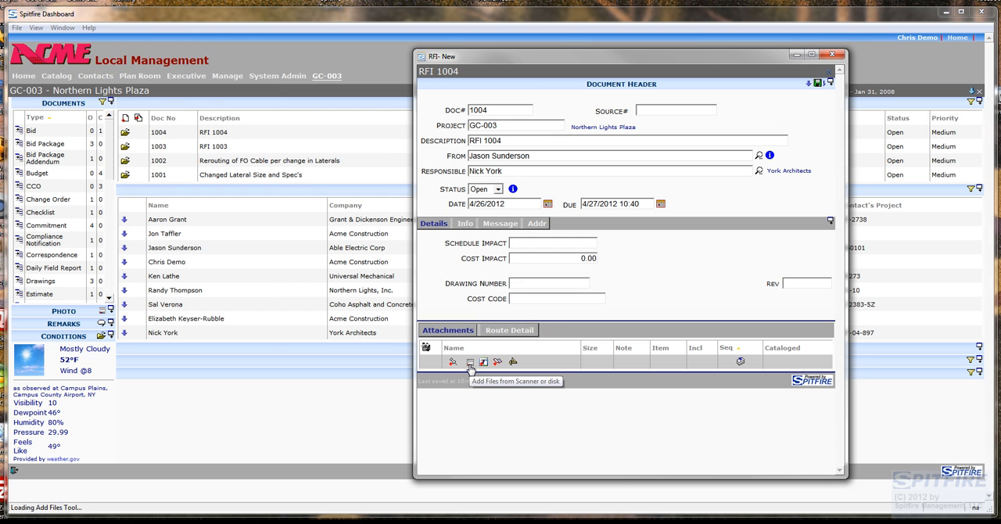
Attach 'FW RFI from Able Electric for Northern Lights Plaza.msg' from disk to RFI 1004.
click(469, 361)
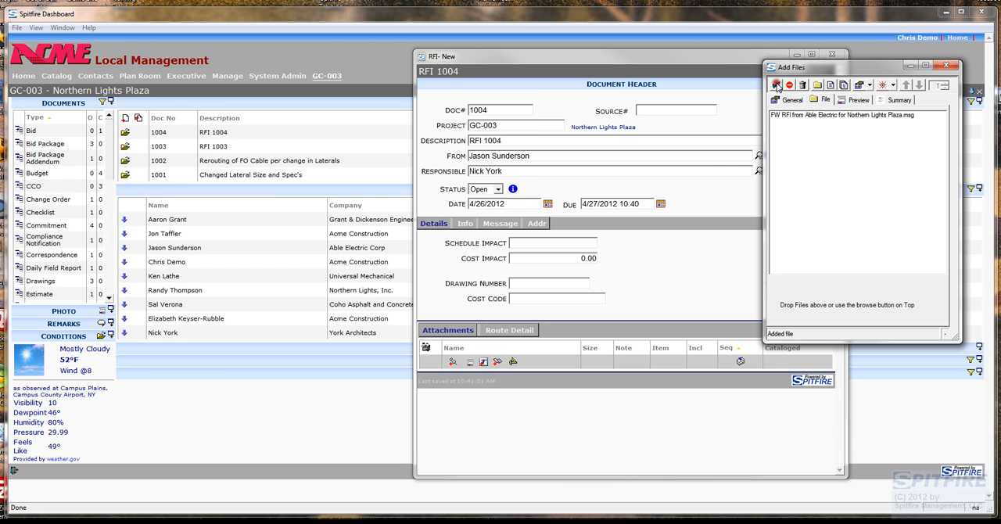
click(776, 84)
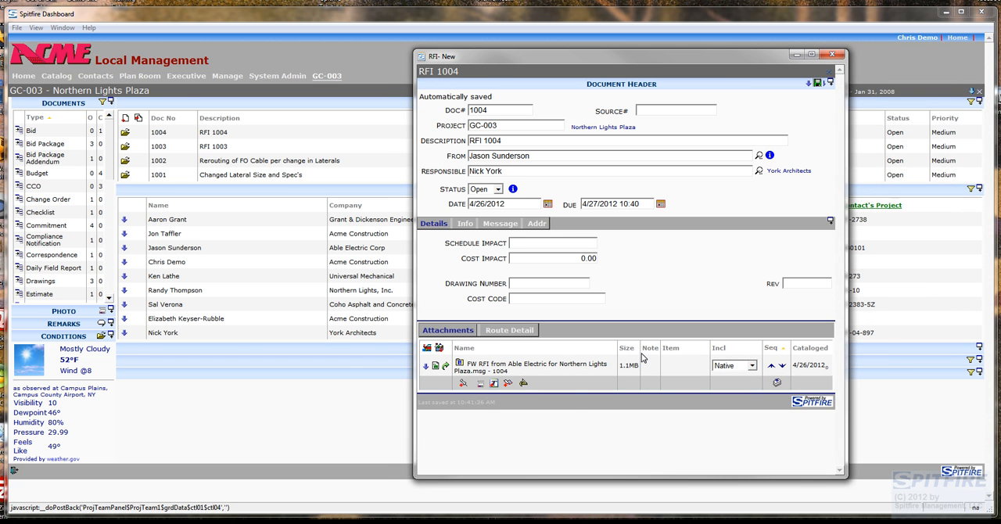
mouse_move(463, 384)
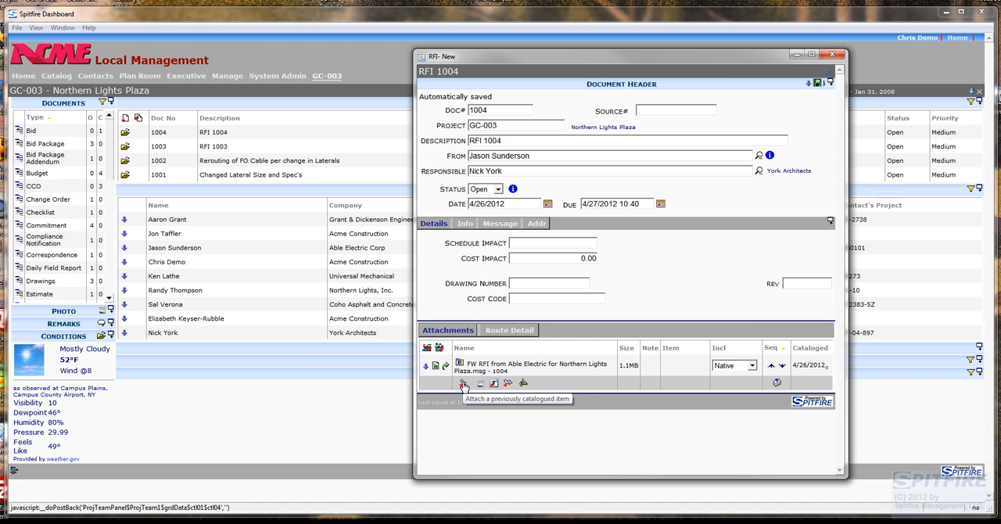
mouse_move(462, 381)
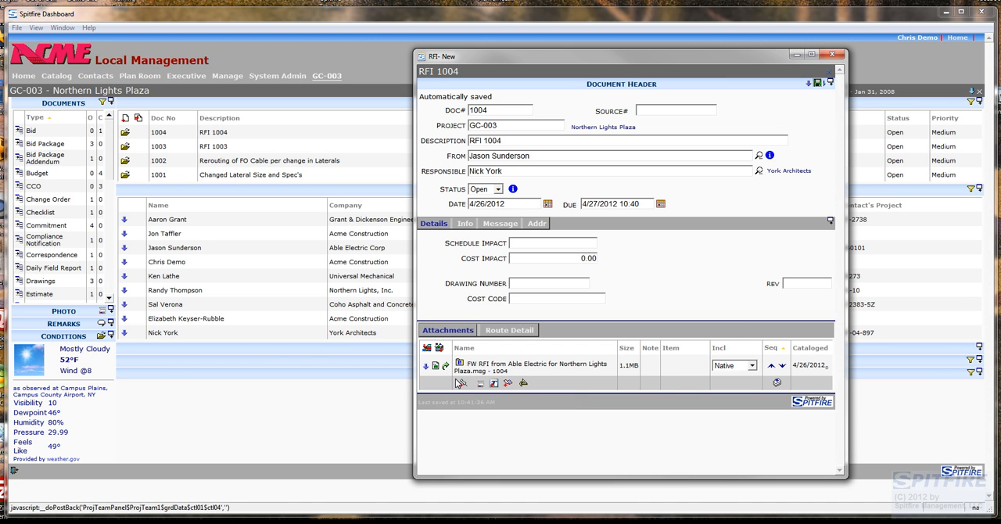
mouse_move(457, 383)
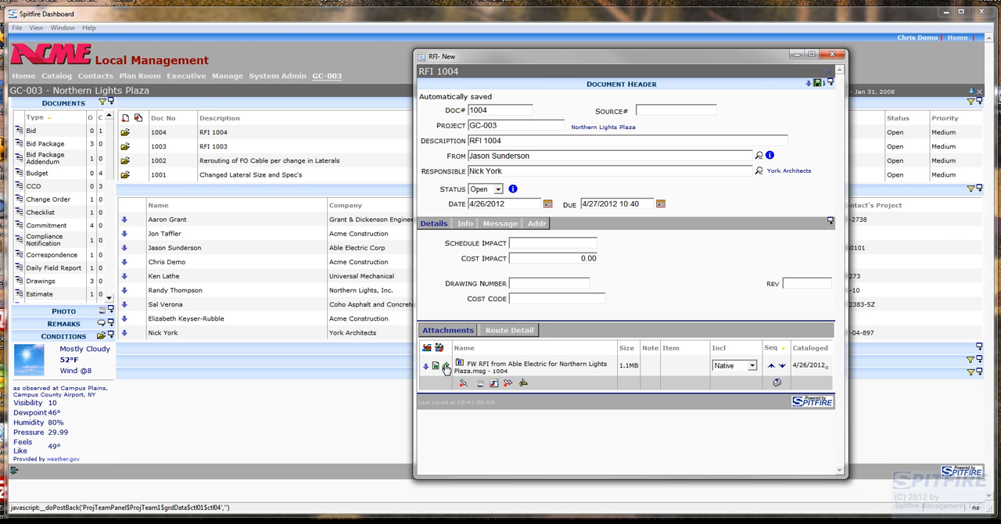
View the attached Able Electric email in Outlook and copy its Information Required text.
click(426, 366)
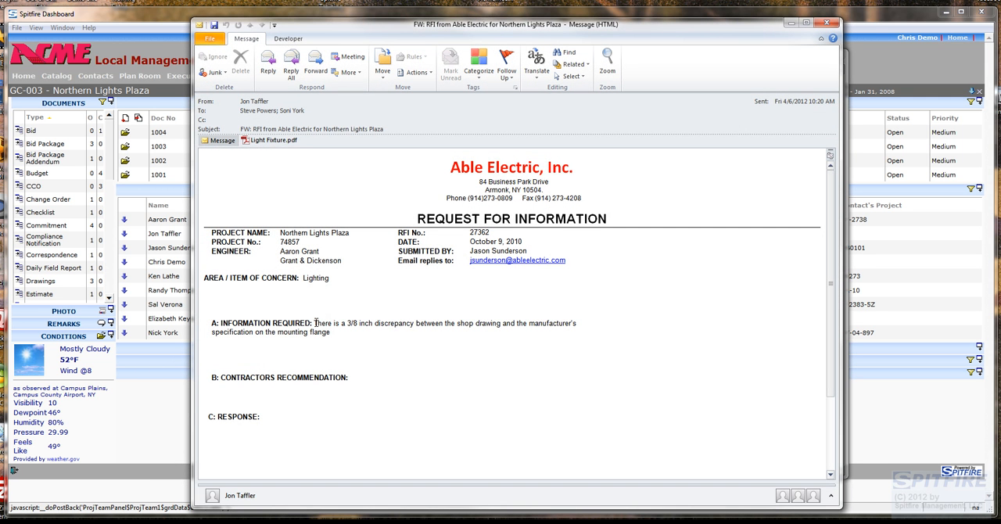
right_click(329, 327)
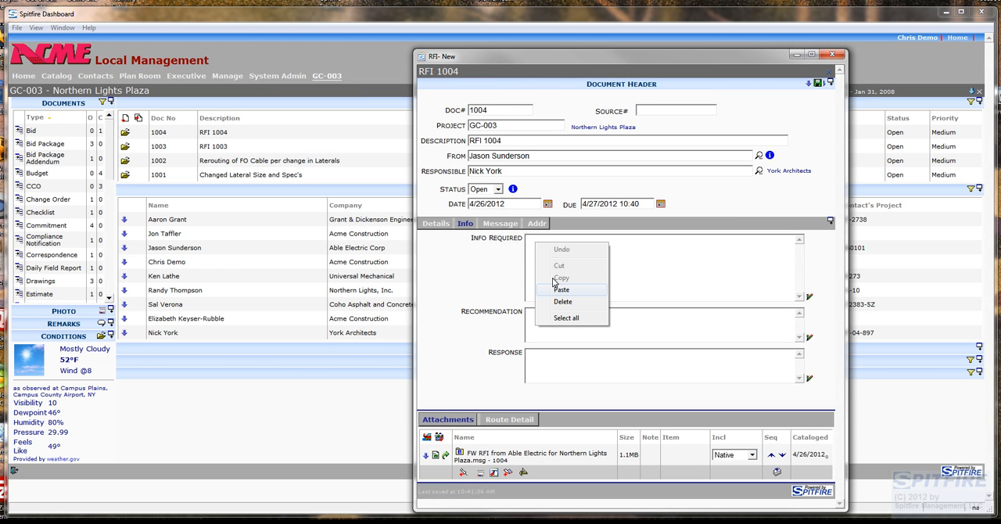
Paste the 3/8 inch flange discrepancy into Info Required and mark Chris Demo's route step responded.
click(561, 289)
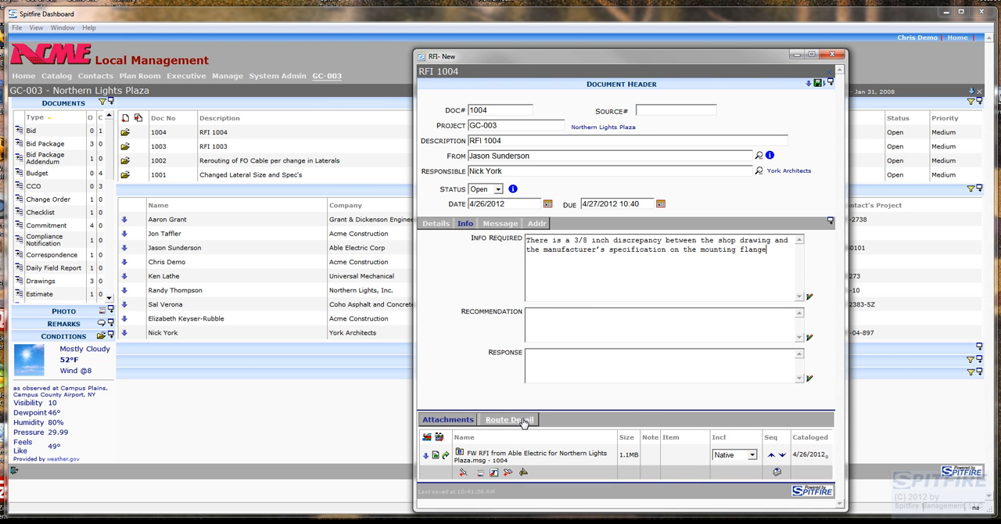
click(510, 419)
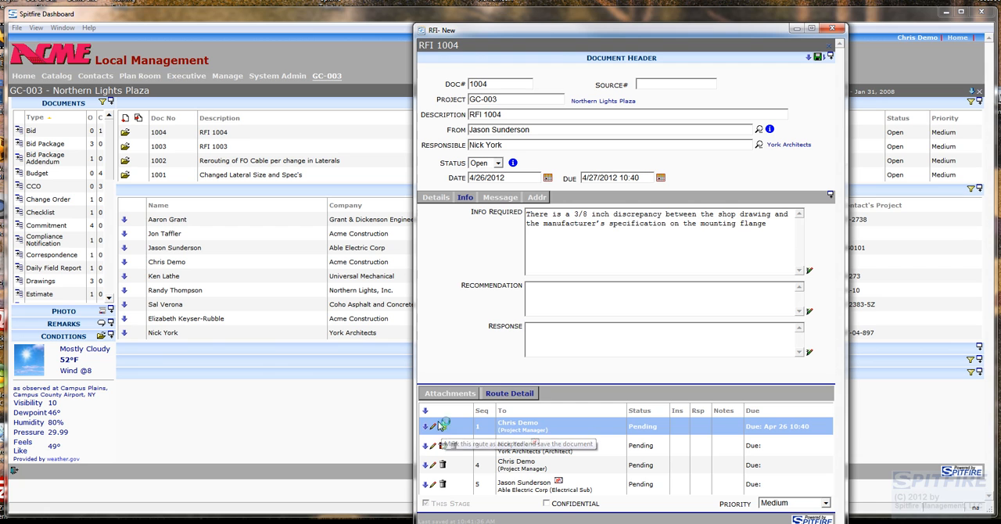
click(432, 425)
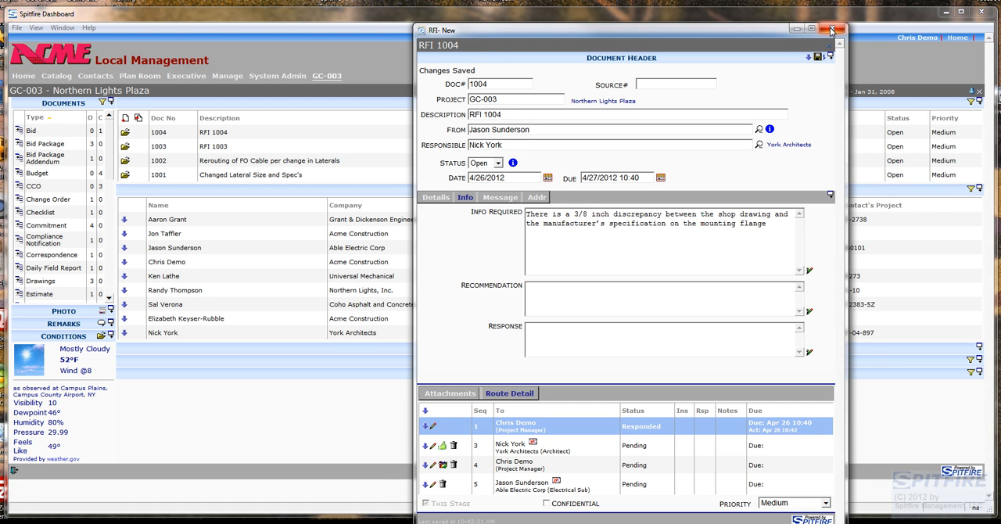
Route RFI 1004 onward to the architect and preview the attached RFI 1004 (GC003).pdf.
click(832, 30)
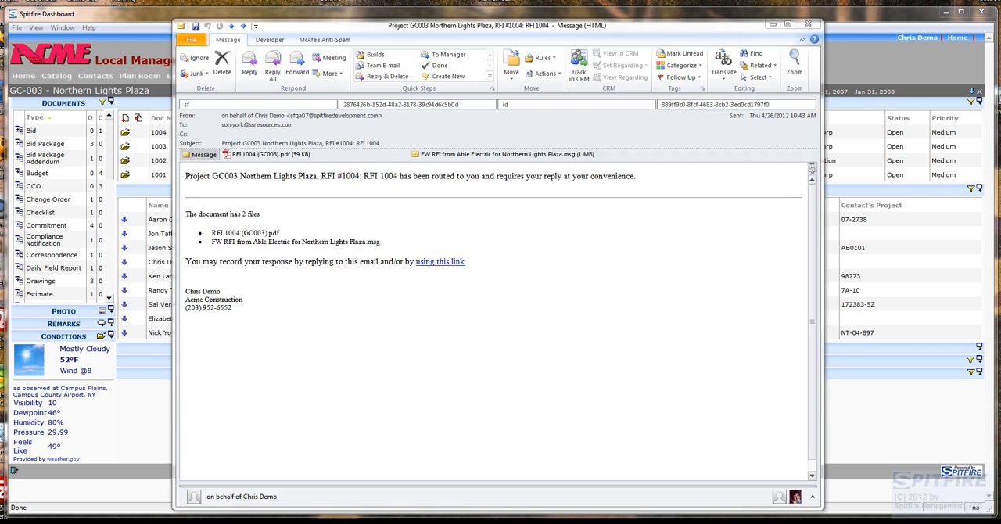
mouse_move(757, 339)
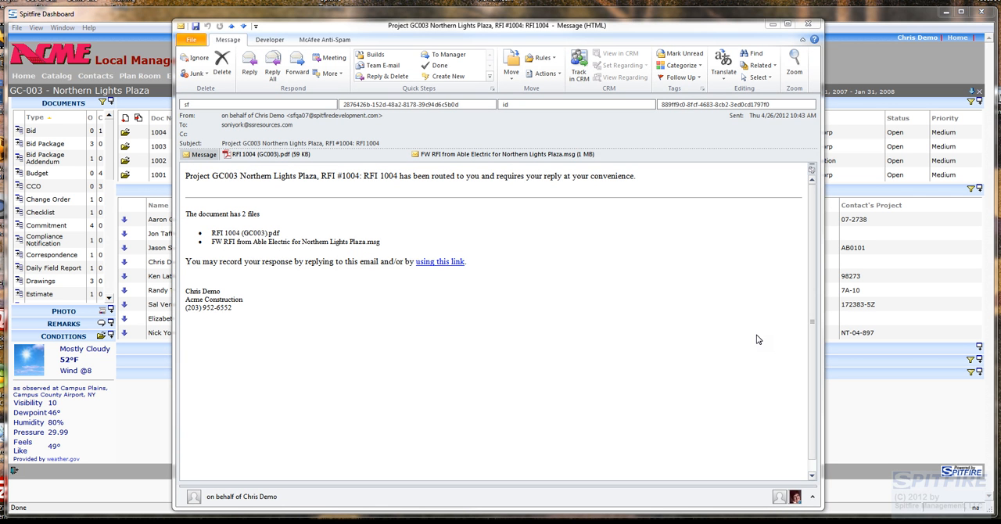
mouse_move(316, 163)
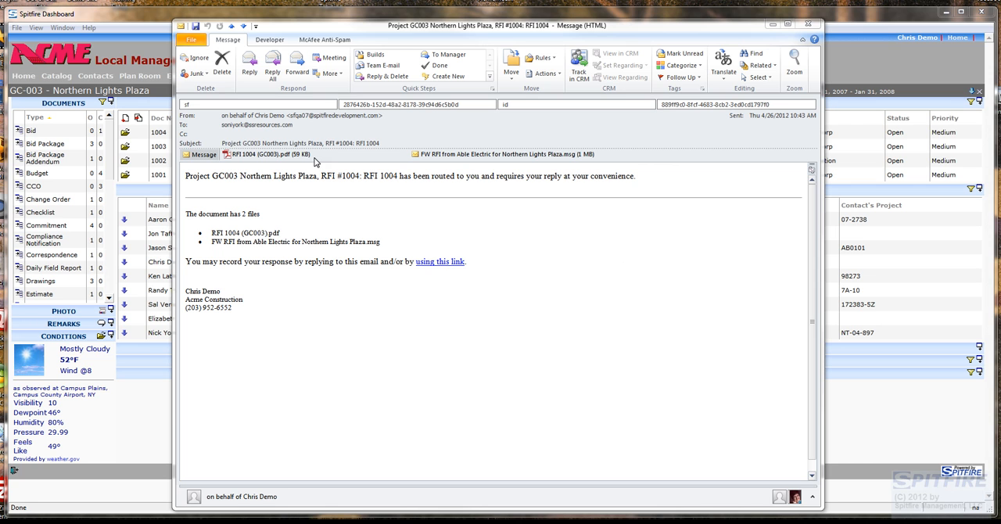
mouse_move(291, 153)
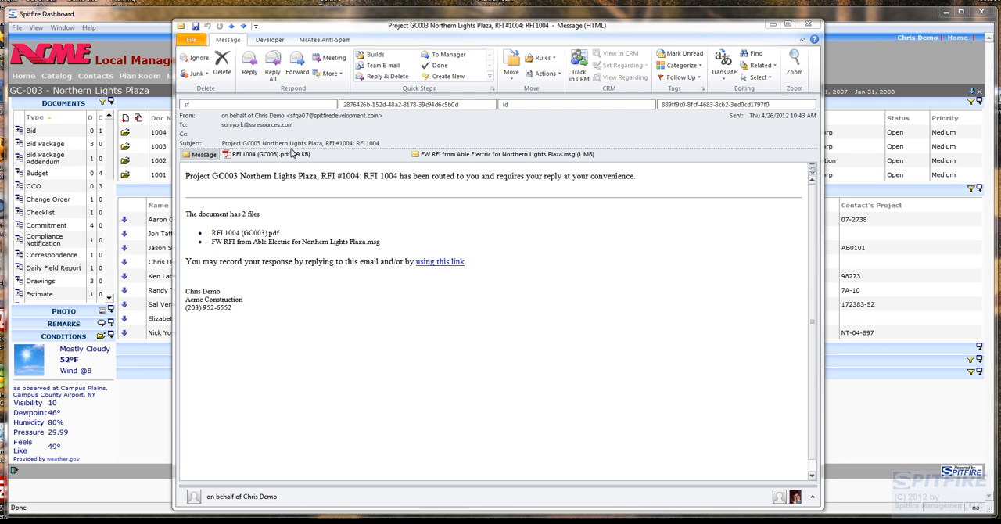
mouse_move(529, 169)
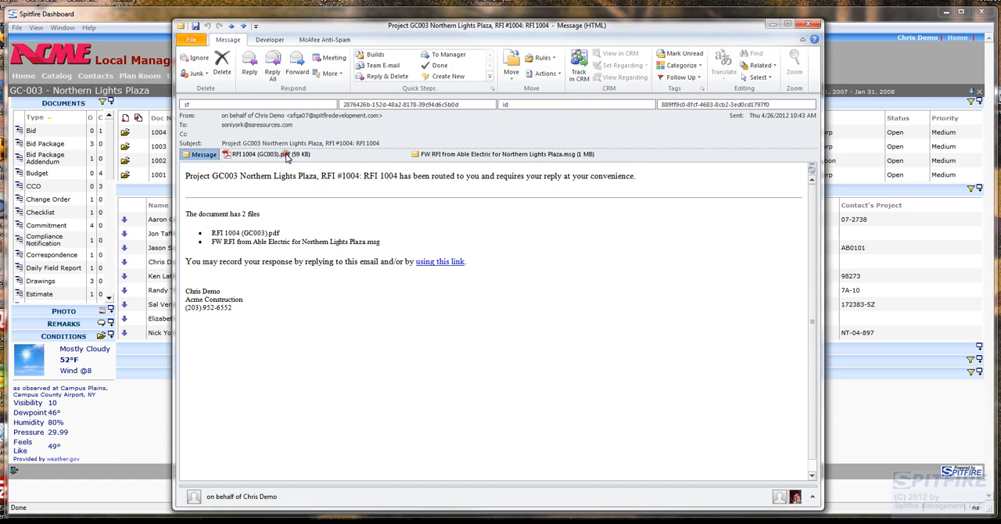
double_click(251, 153)
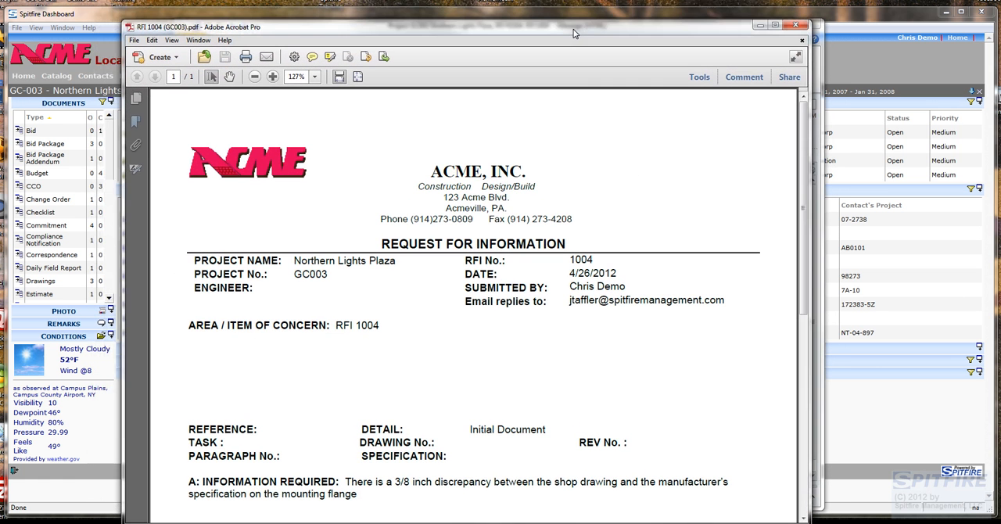
mouse_move(711, 101)
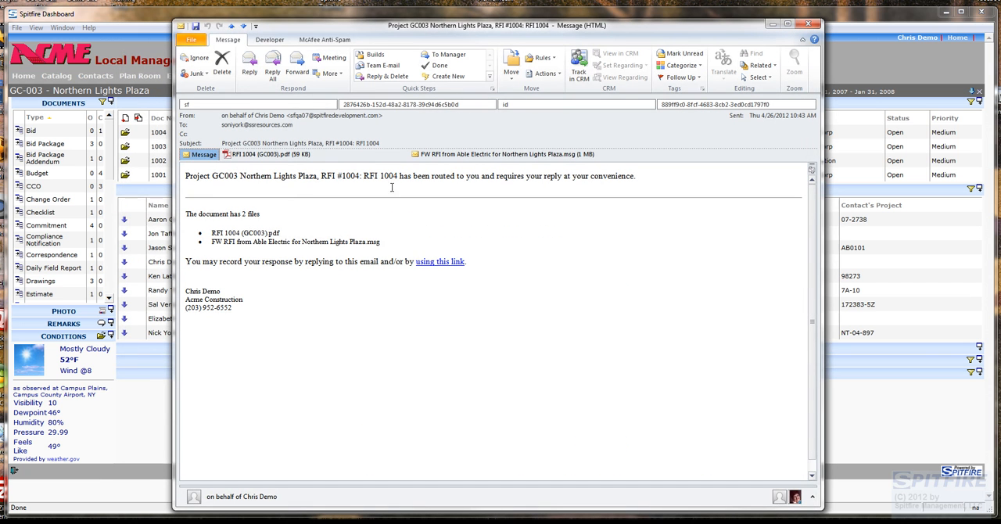
mouse_move(250, 62)
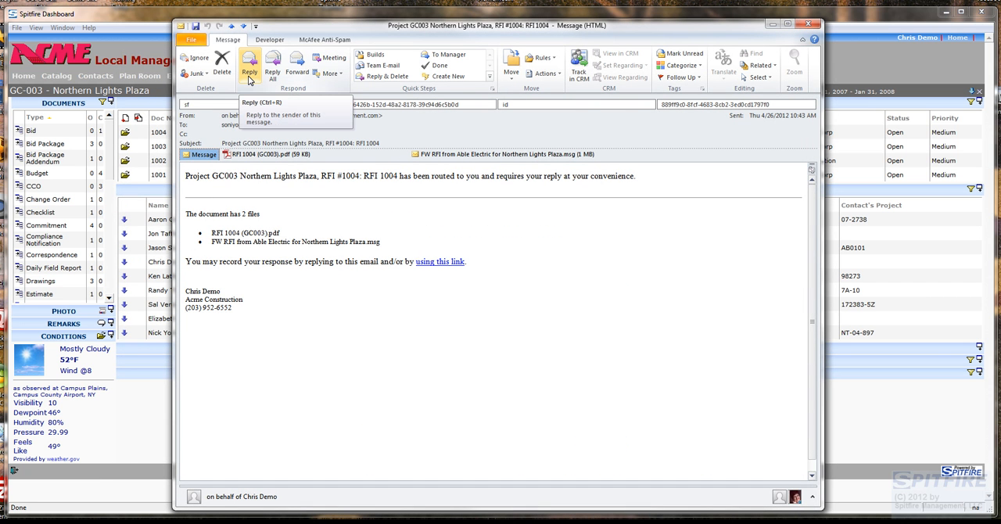
Reply to the routing email that the 3/8" flange change will work out ok.
click(250, 62)
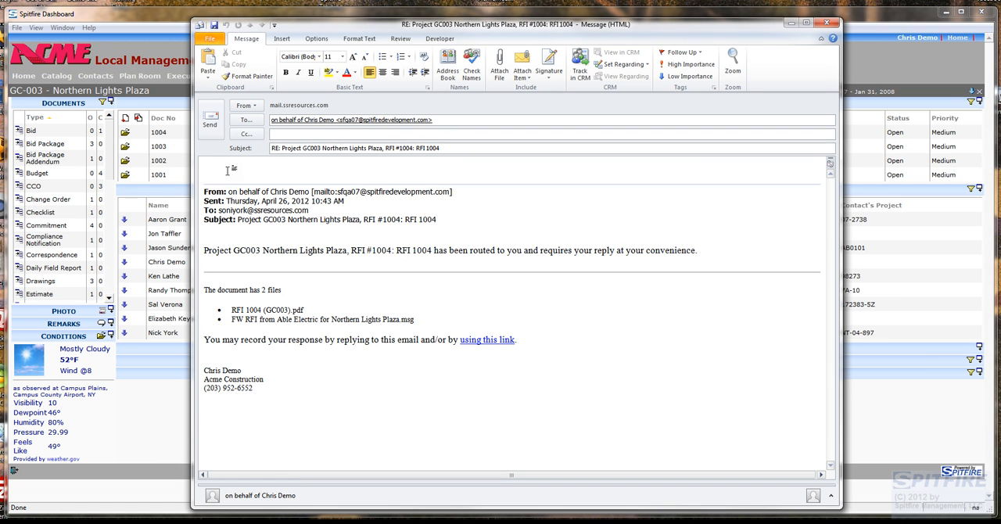
text(The 3/8)
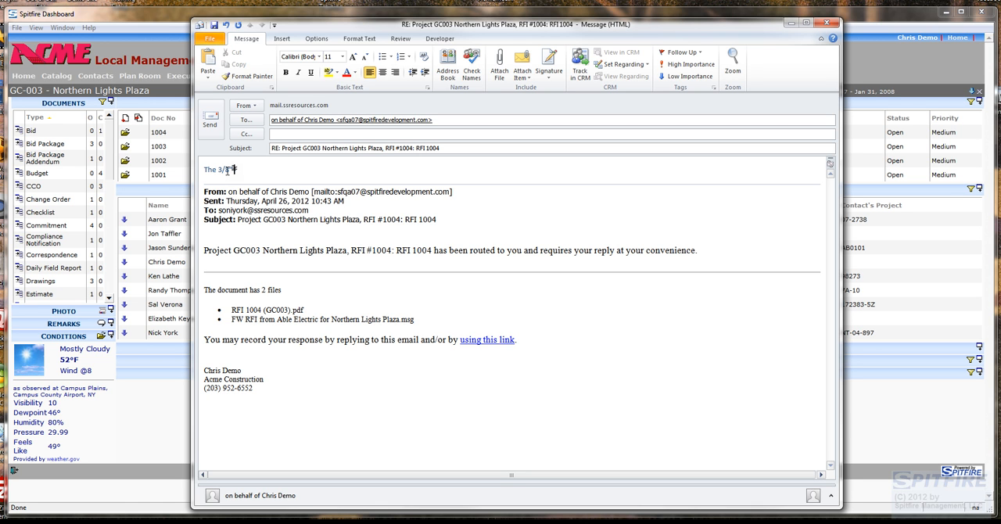
text(hange will work out)
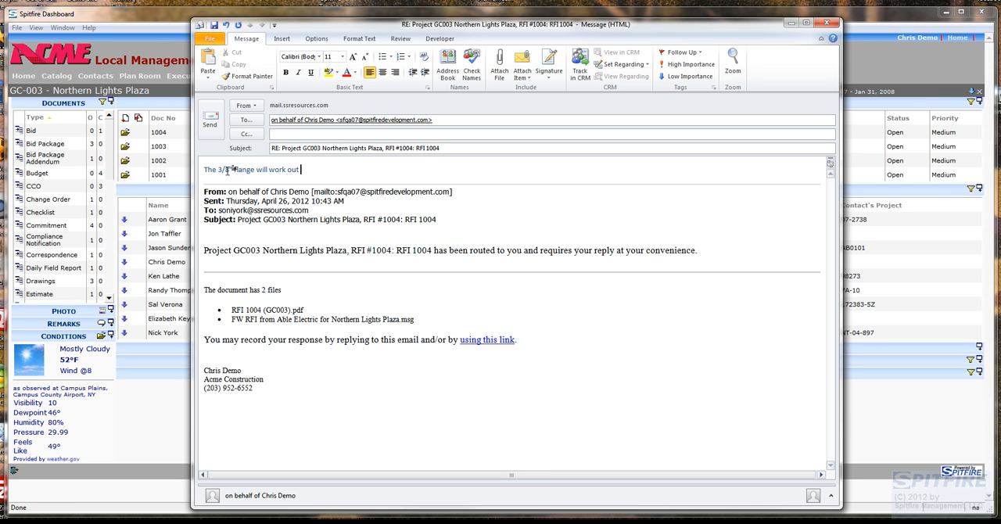
text(" ok.)
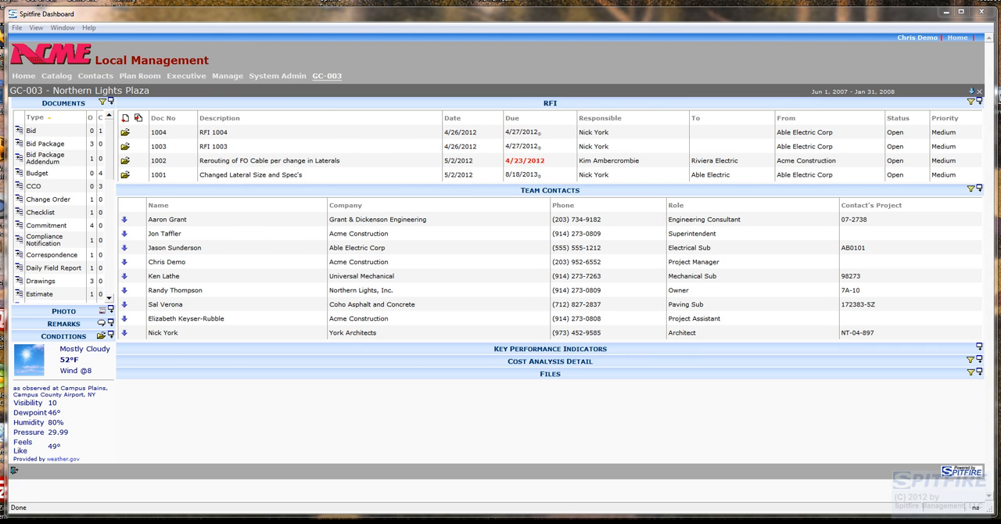
Return to the home dashboard and reopen RFI 1004 from the Inbox.
click(22, 75)
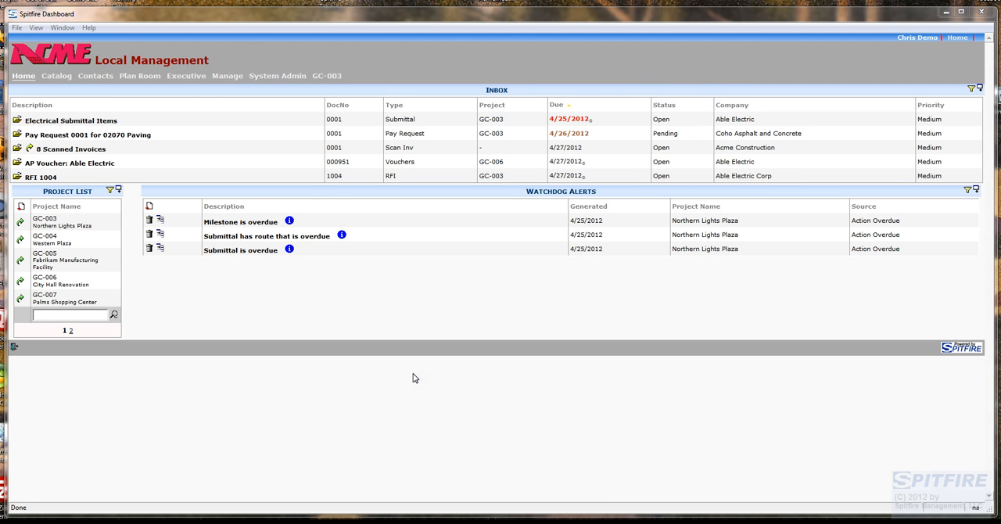
mouse_move(415, 338)
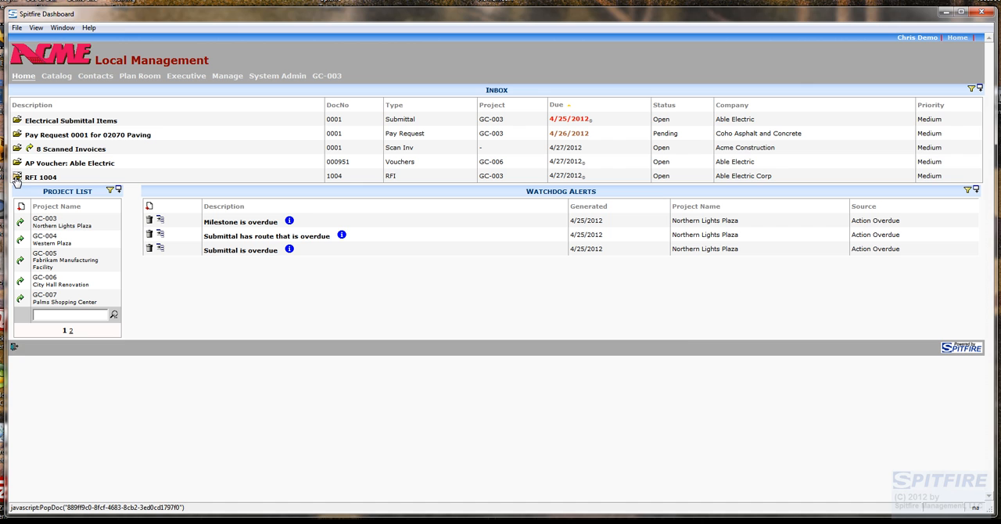
click(41, 176)
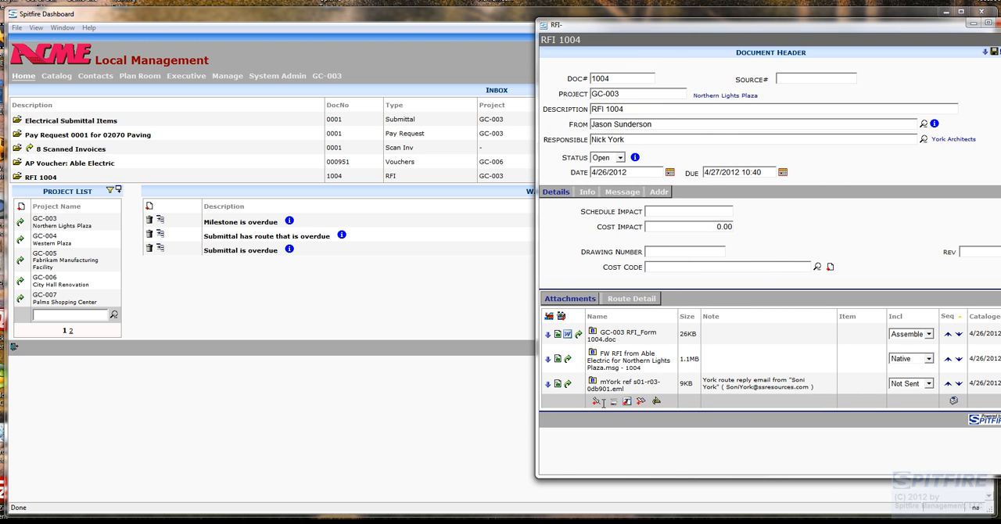
mouse_move(568, 383)
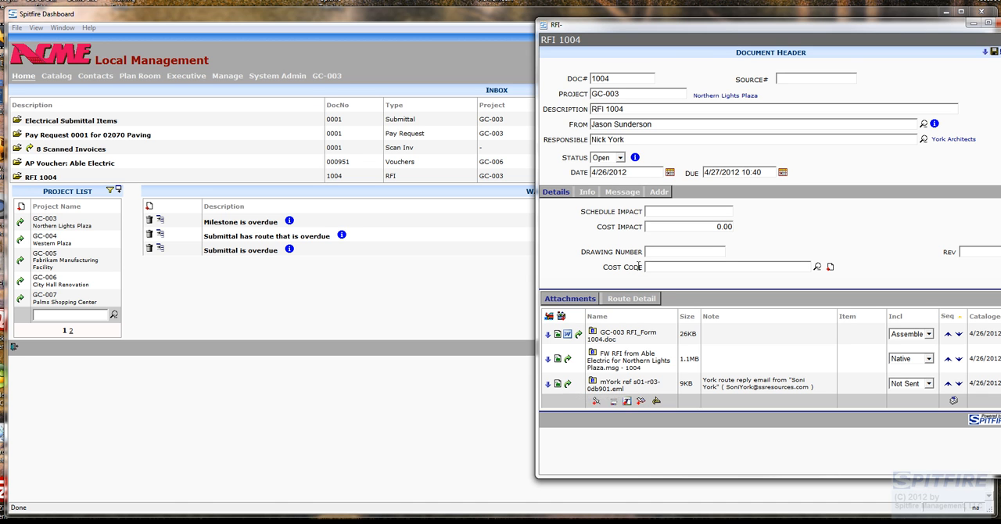
click(588, 191)
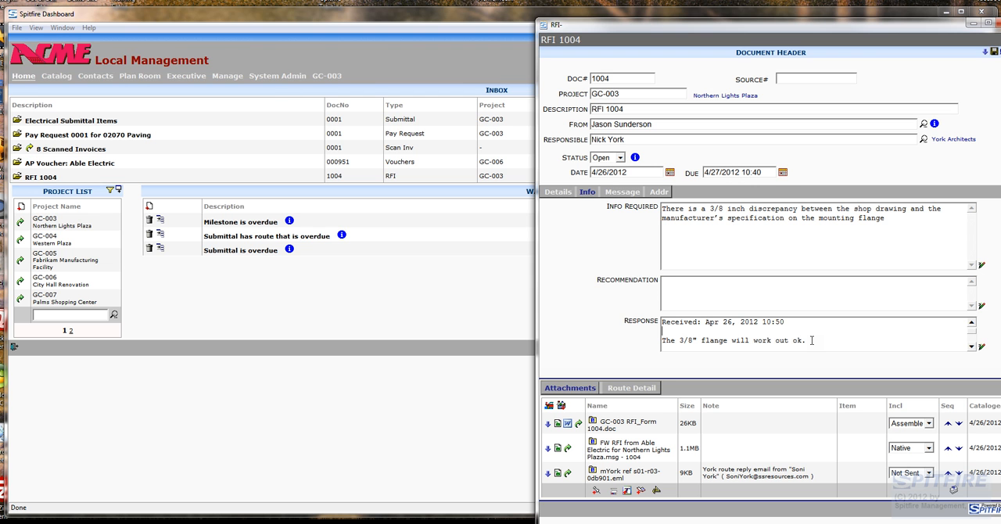
click(630, 388)
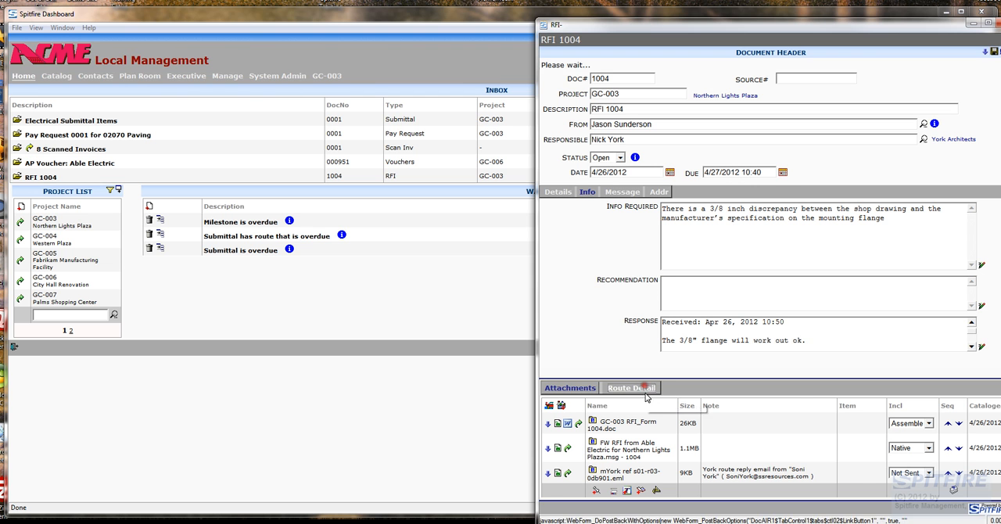
click(632, 388)
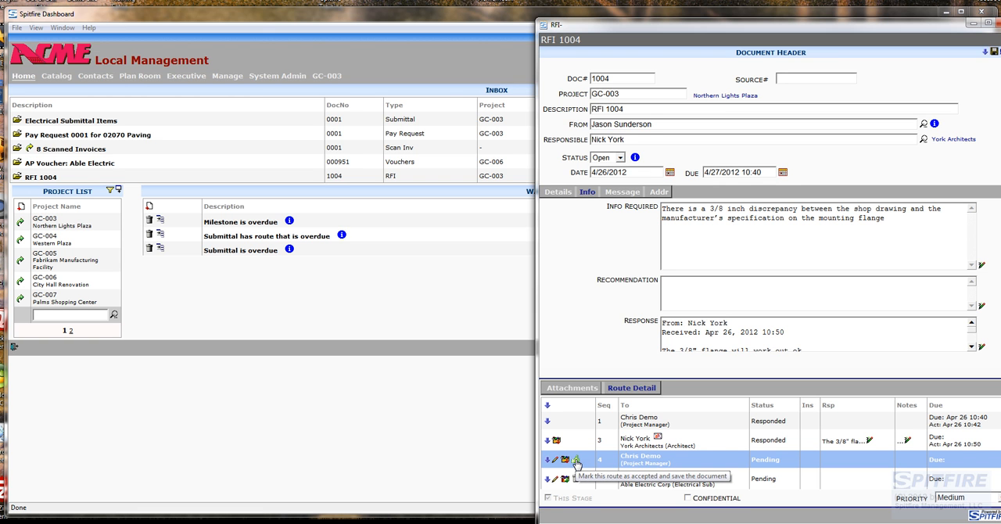
Accept and save the project manager's pending route step as Responded, then close RFI 1004.
click(576, 460)
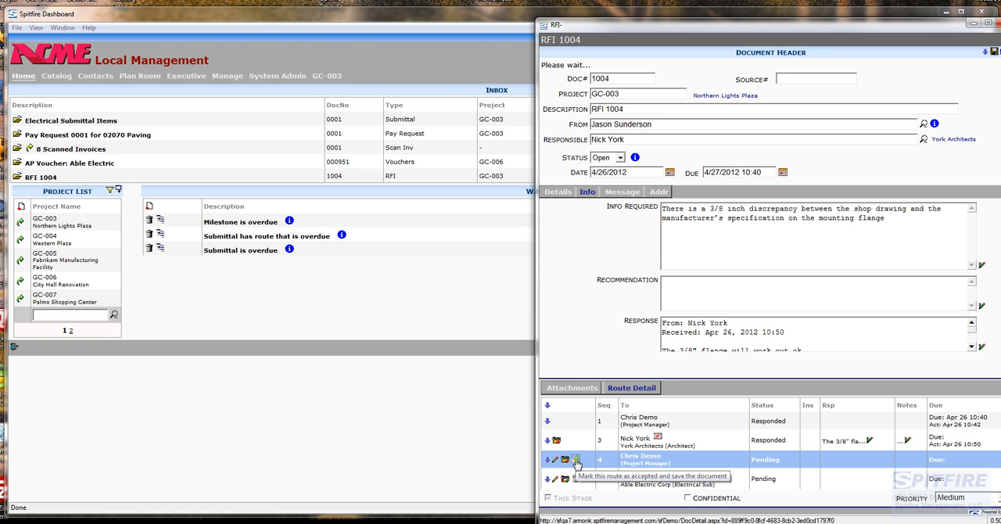
click(575, 460)
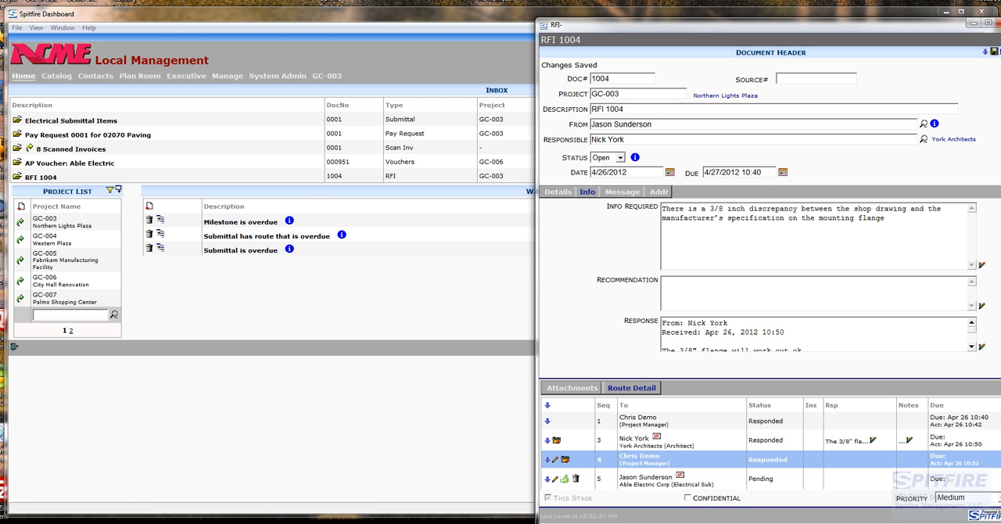
click(981, 25)
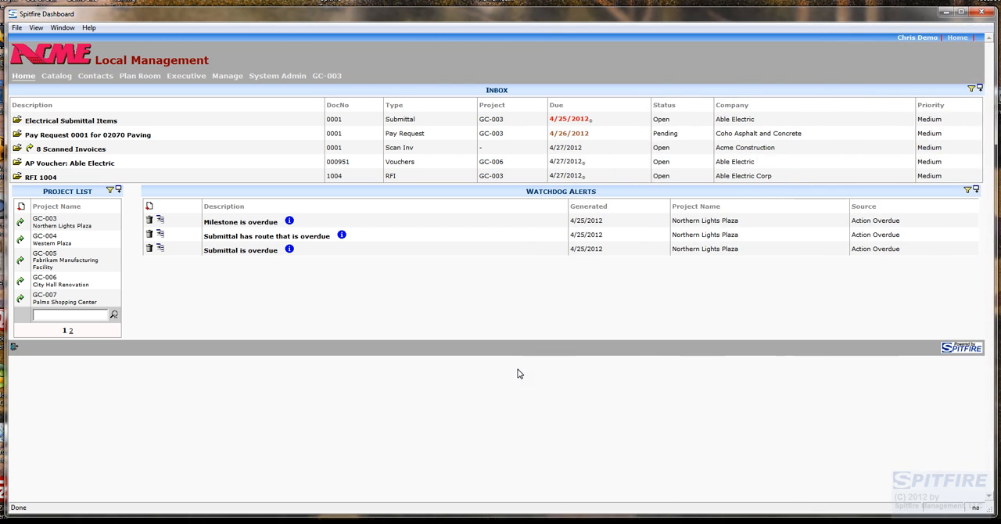